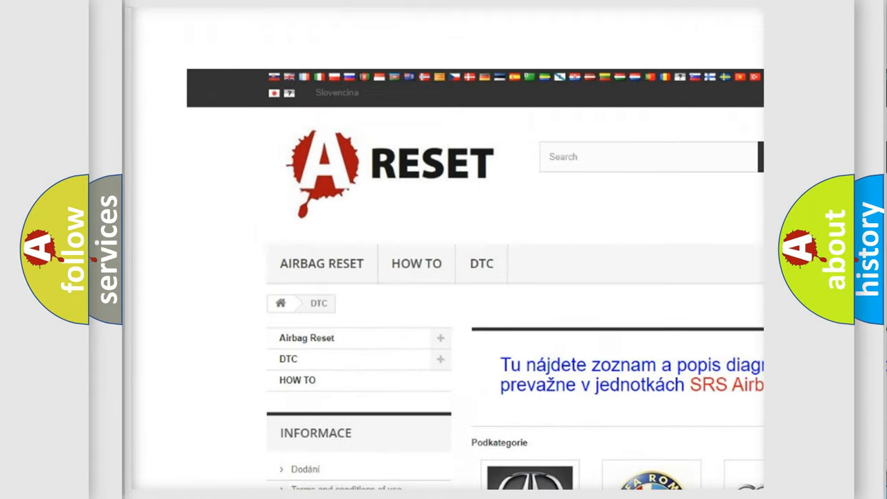
scroll(down, 3)
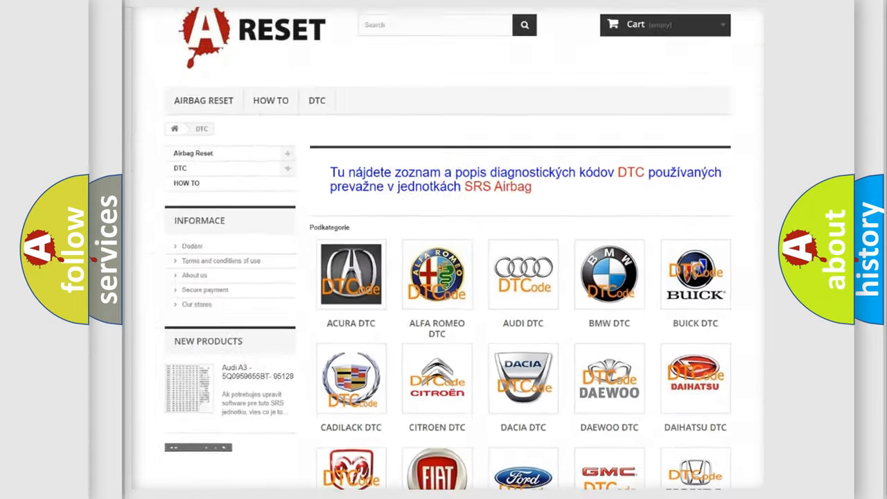
scroll(down, 3)
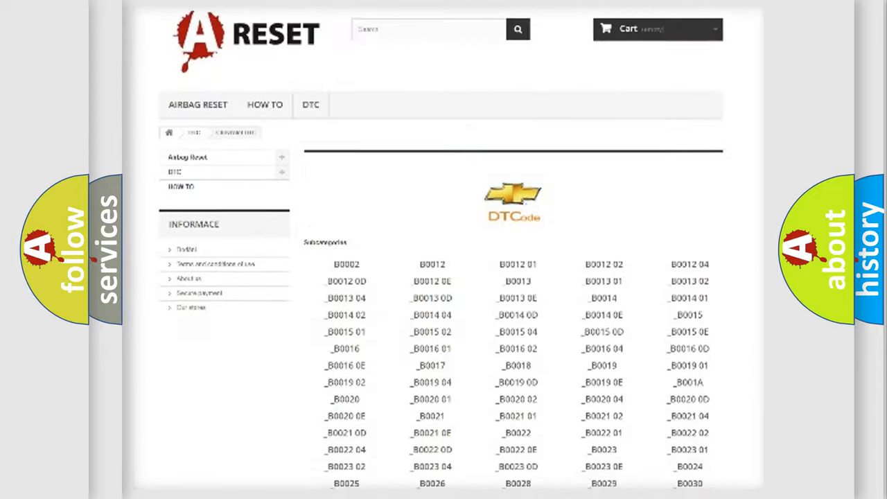
scroll(down, 3)
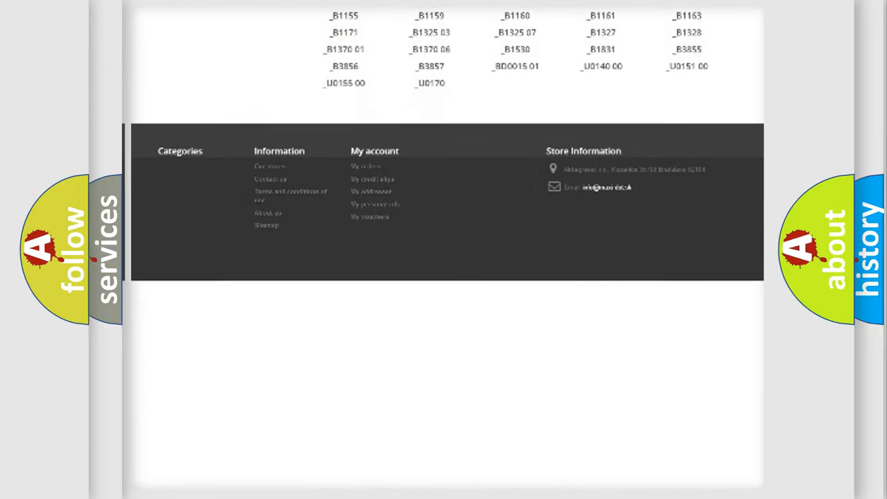
scroll(up, 3)
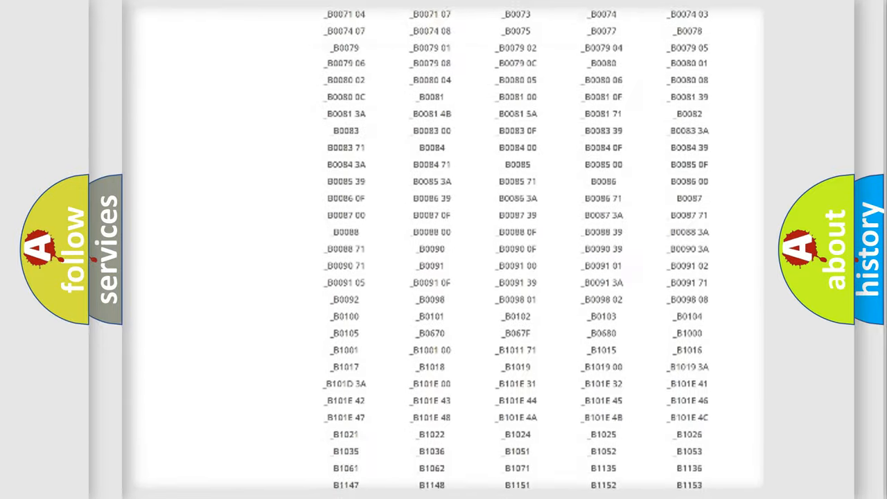